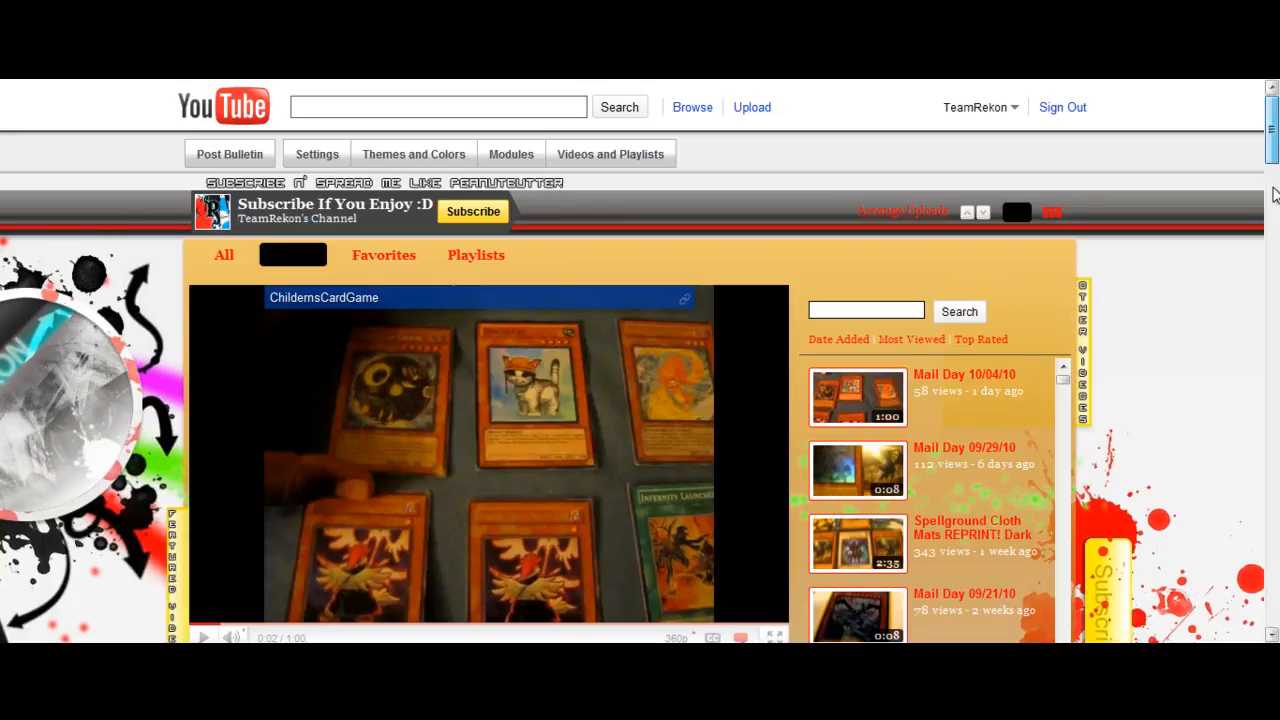
scroll("down", 3)
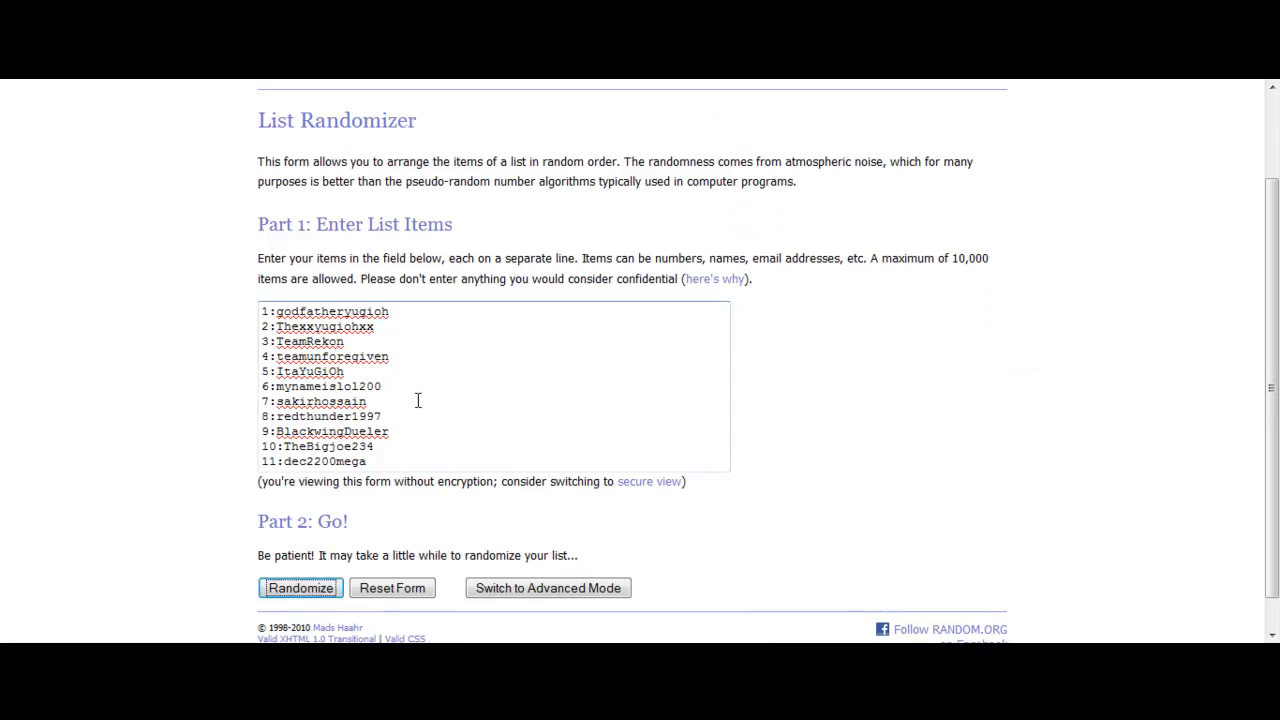
left_click_drag(276, 400, 368, 460)
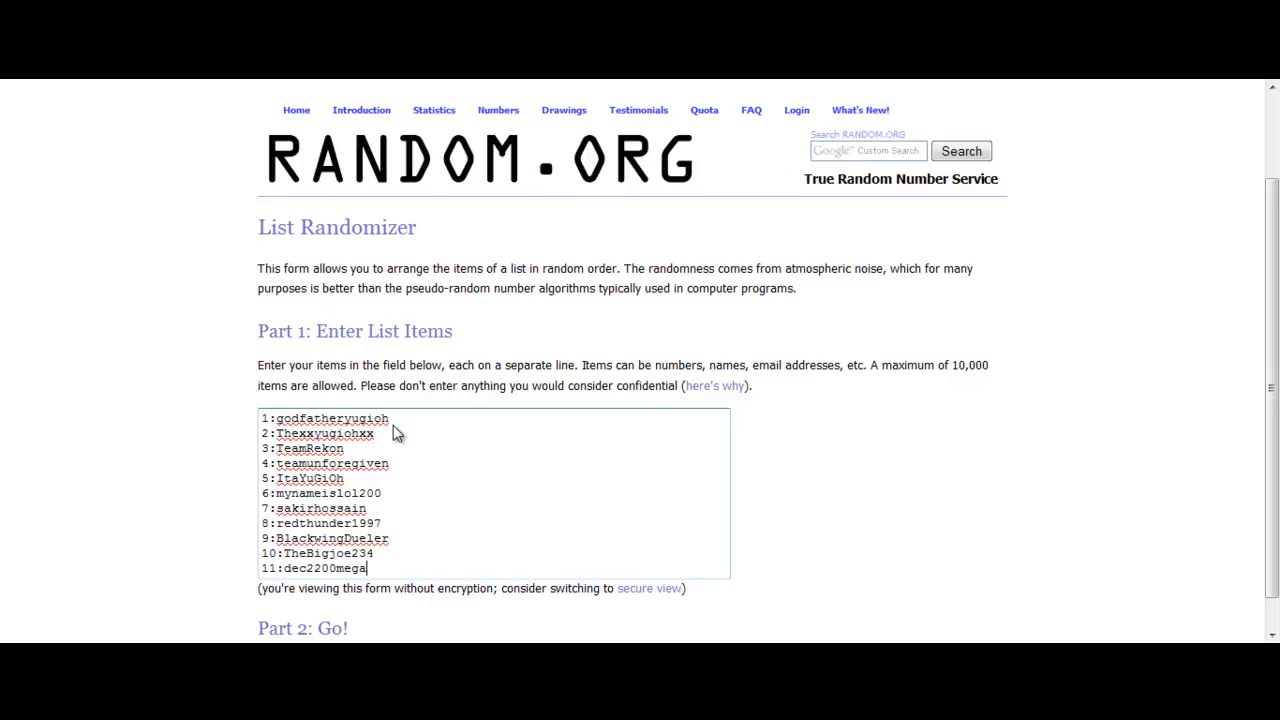
mouse_move(616, 162)
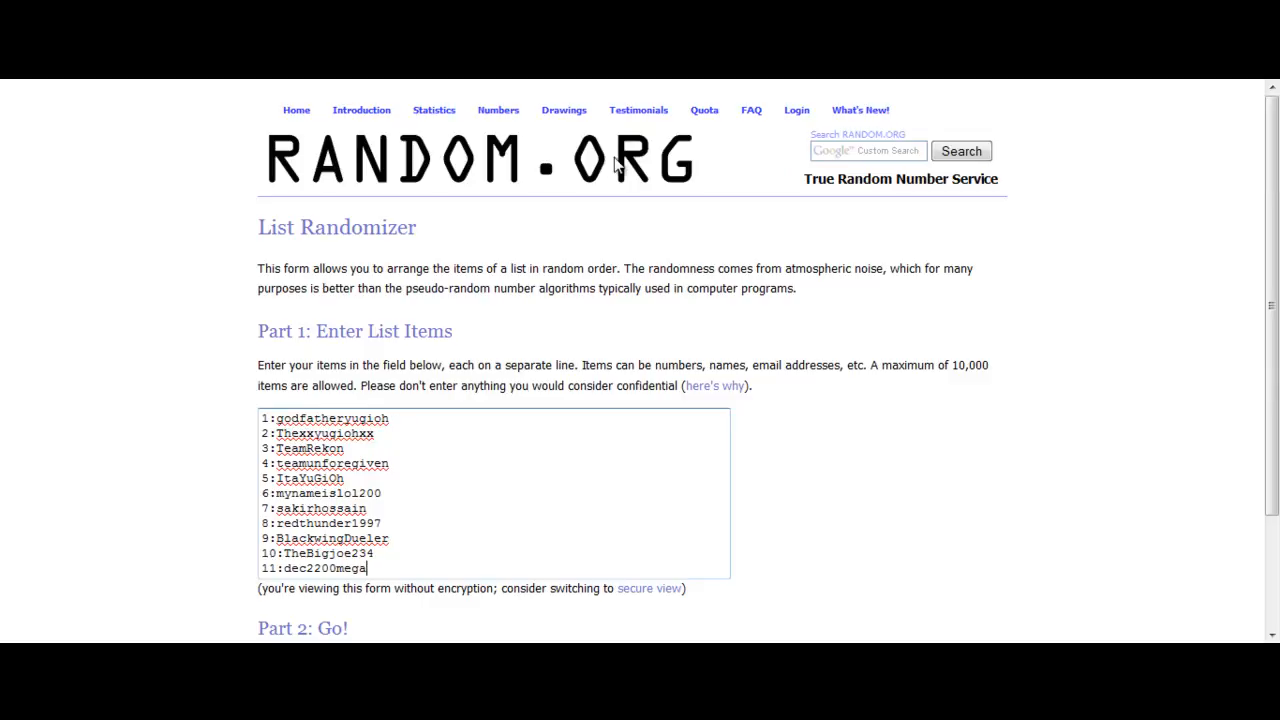
mouse_move(588, 176)
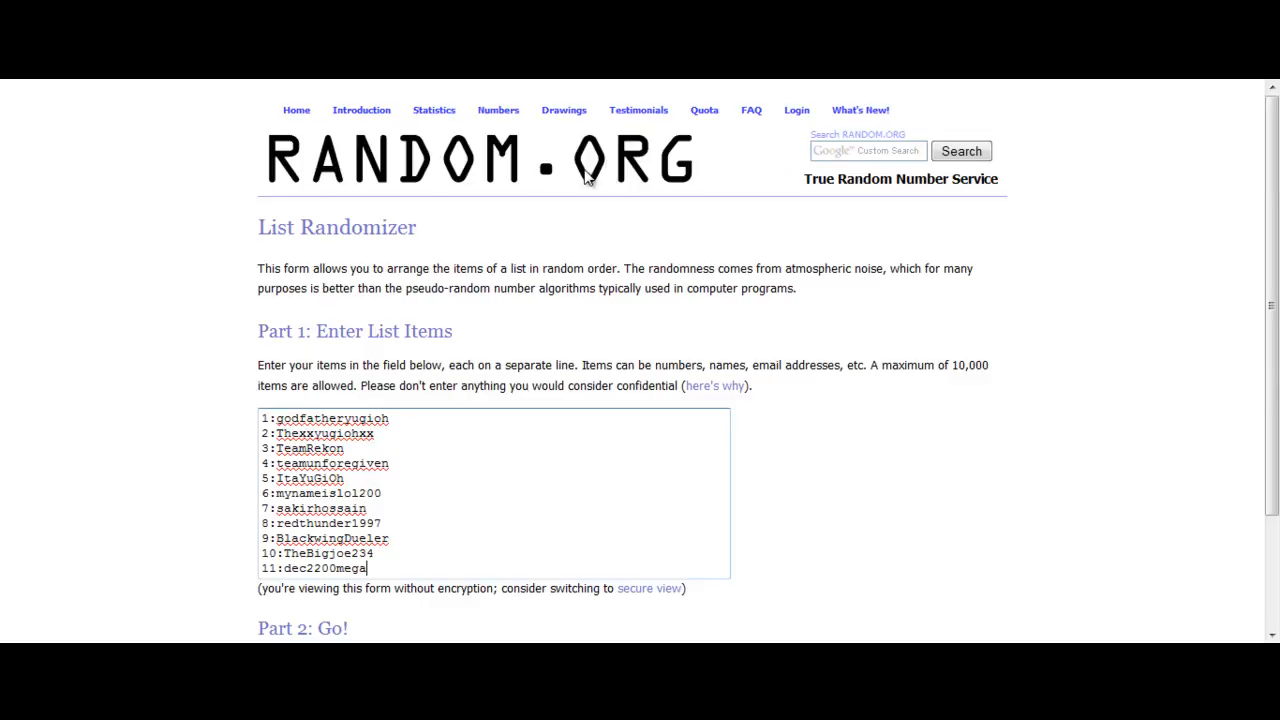
scroll("down", 3)
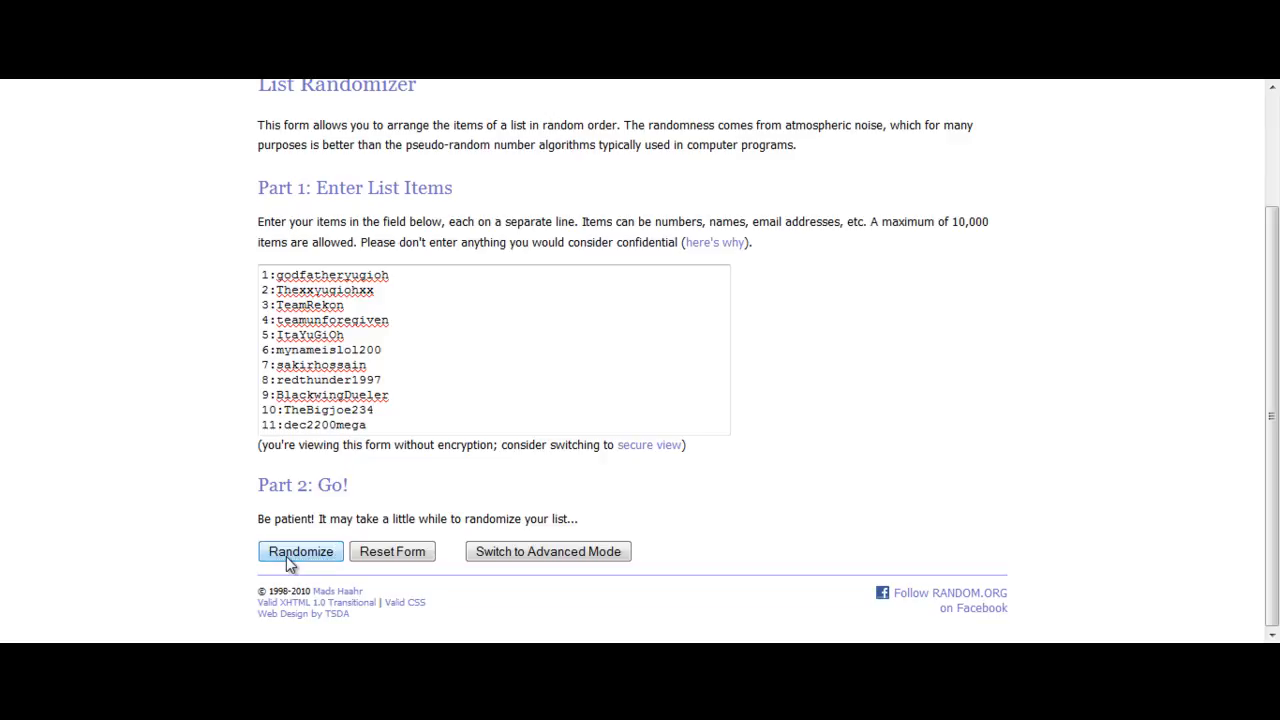
left_click(300, 552)
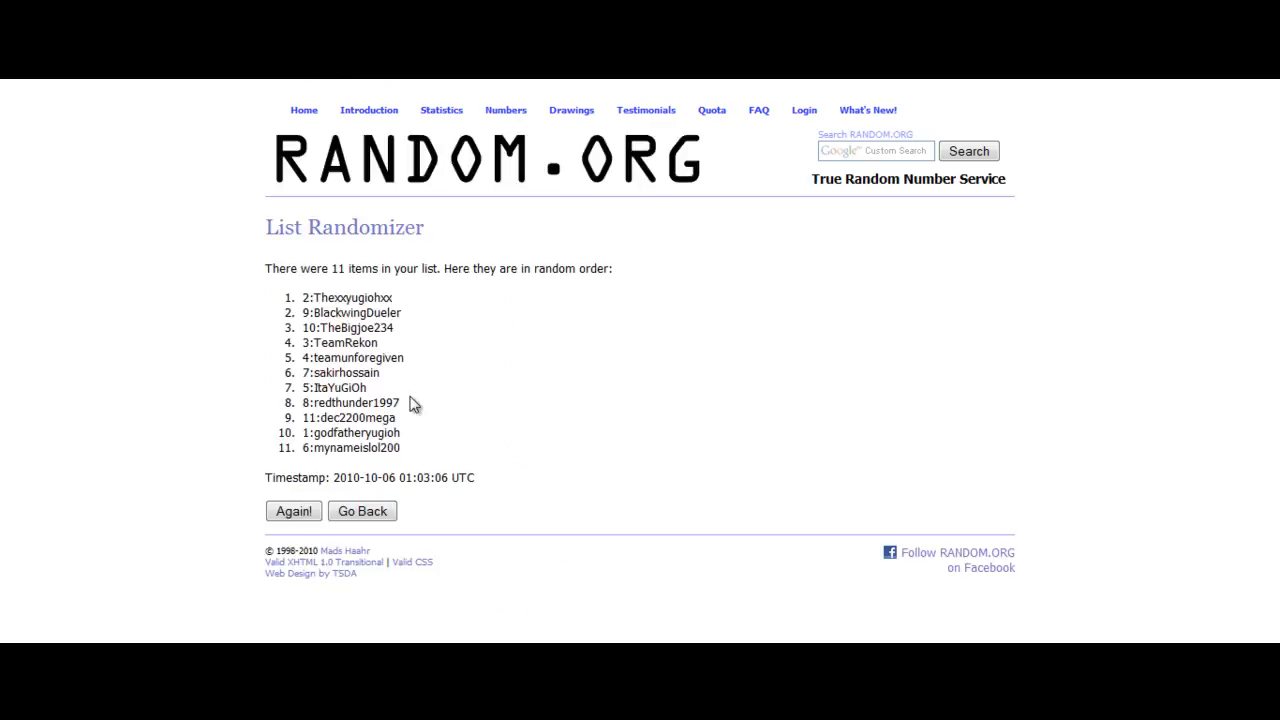
mouse_move(416, 364)
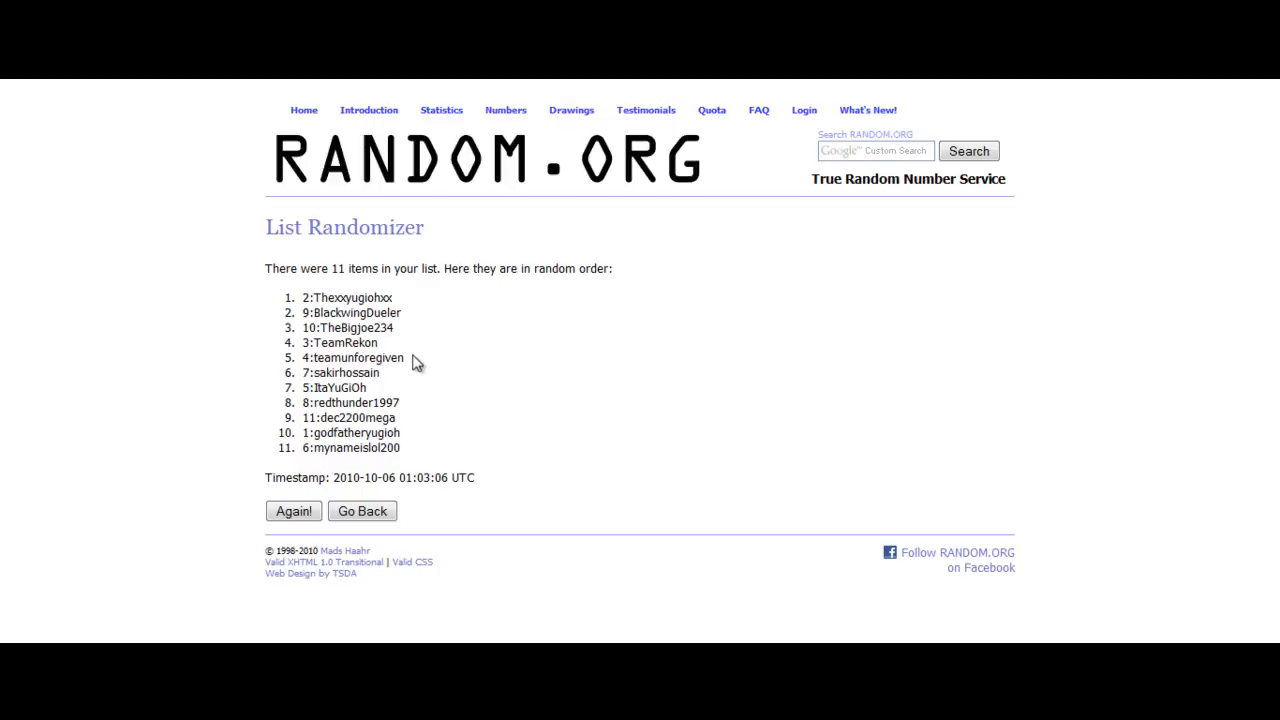
mouse_move(300, 290)
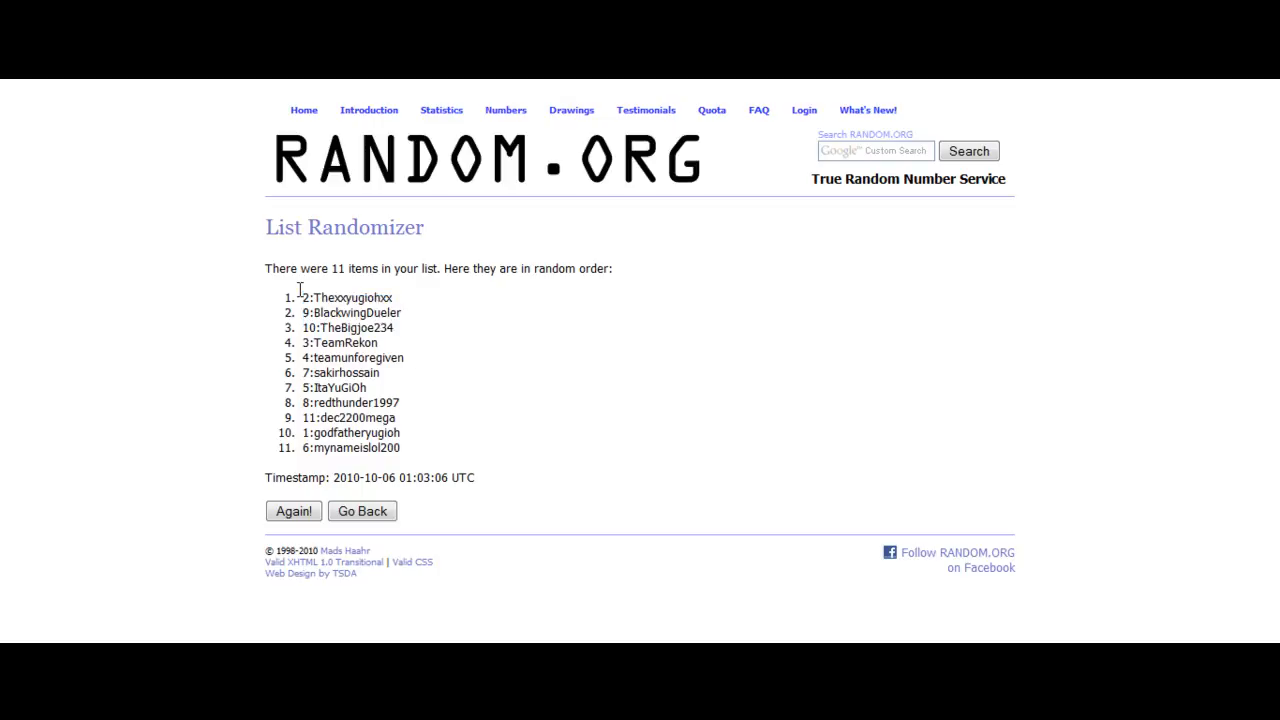
left_click_drag(300, 296, 378, 342)
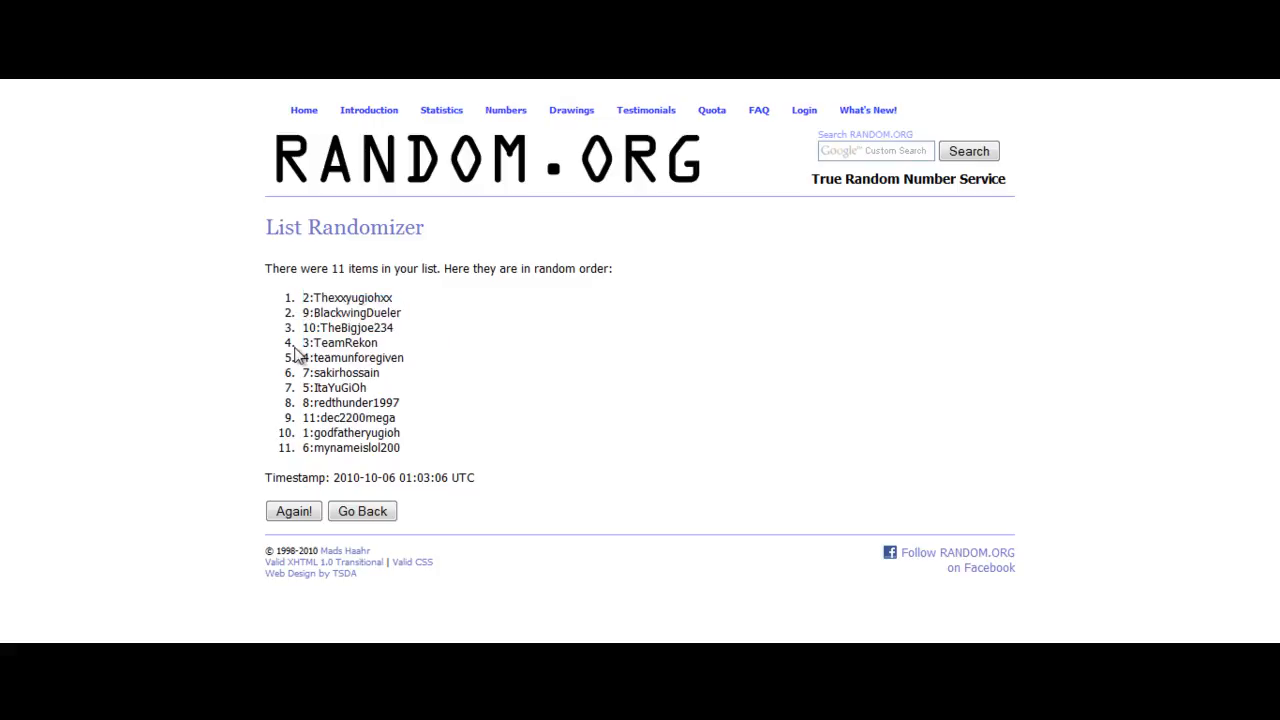
left_click_drag(300, 296, 396, 418)
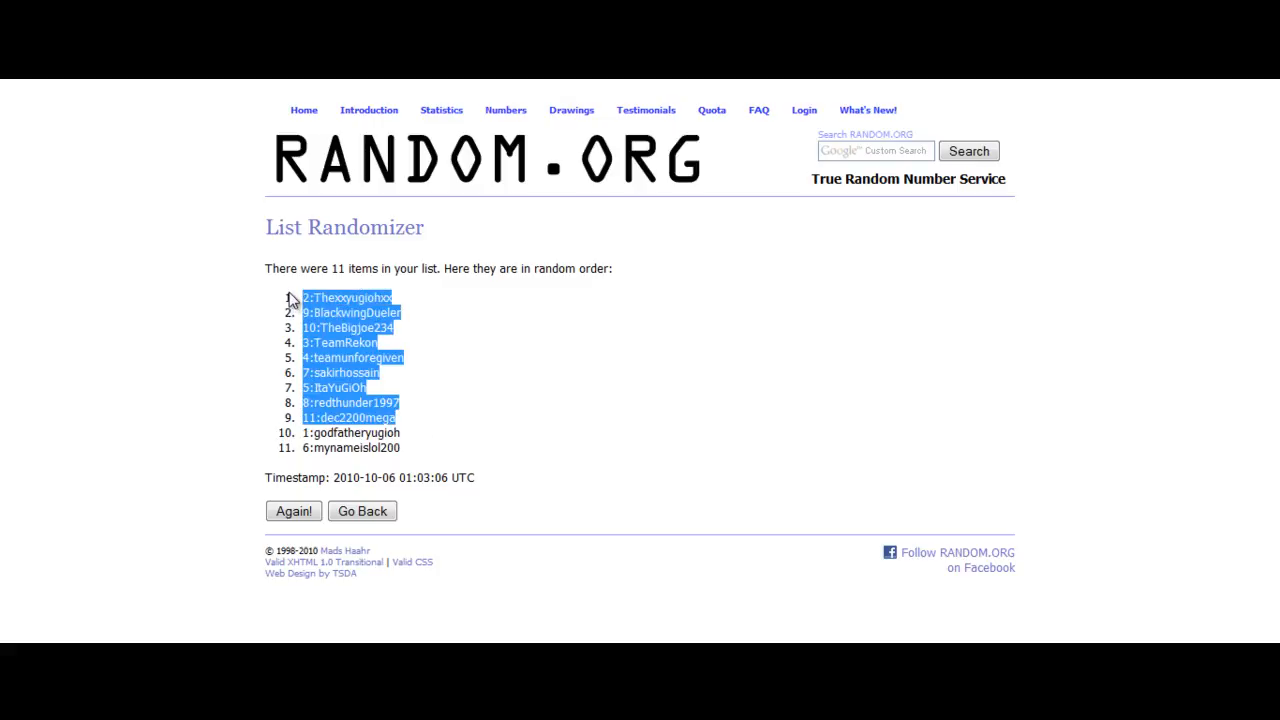
left_click(356, 342)
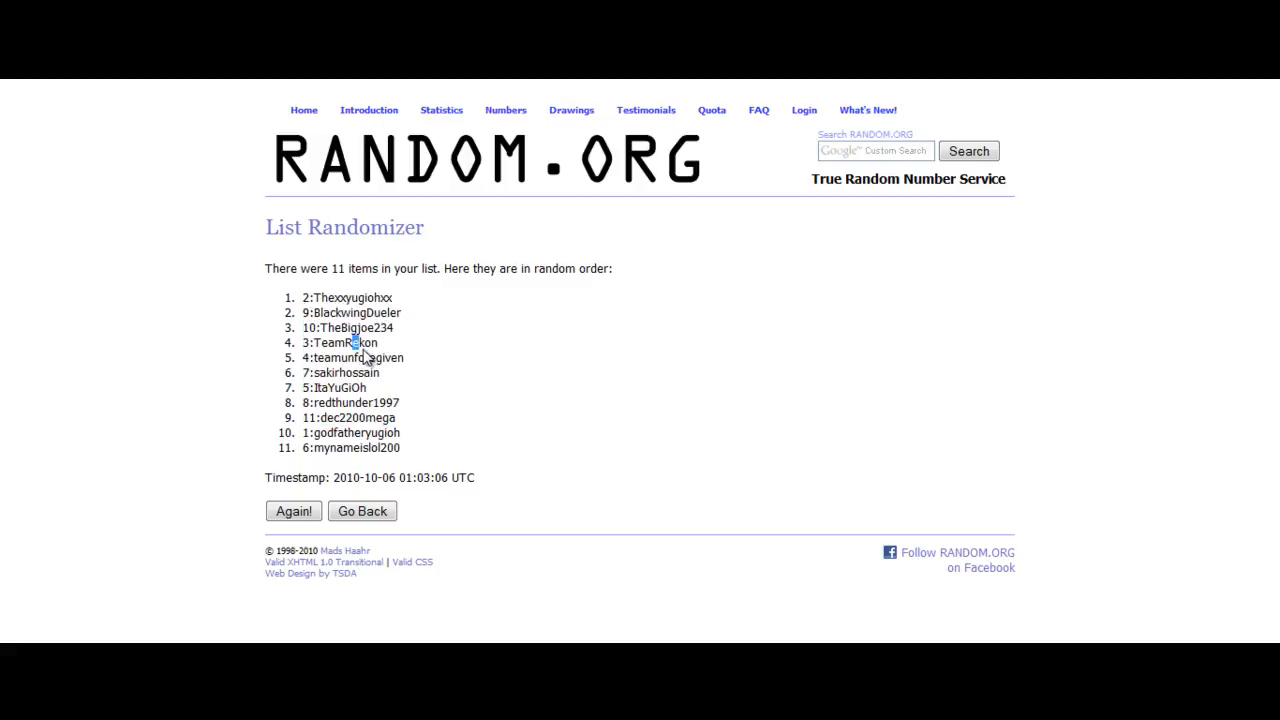
mouse_move(420, 366)
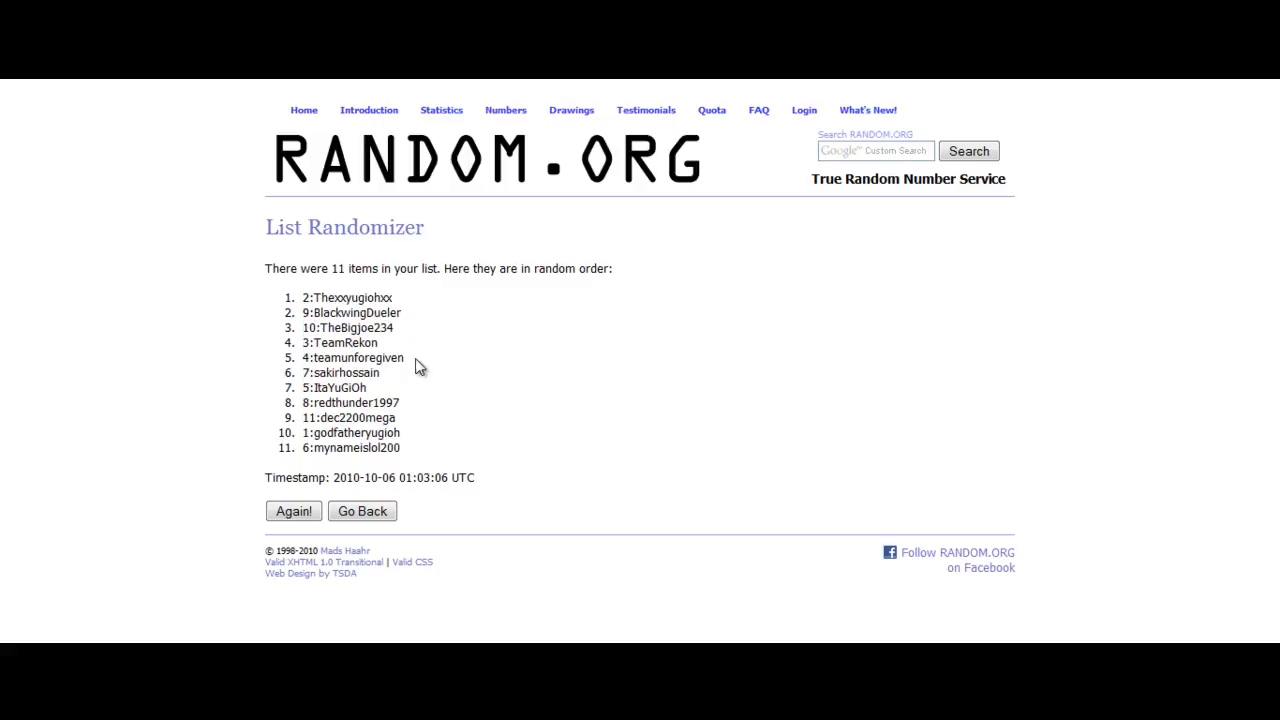
mouse_move(292, 300)
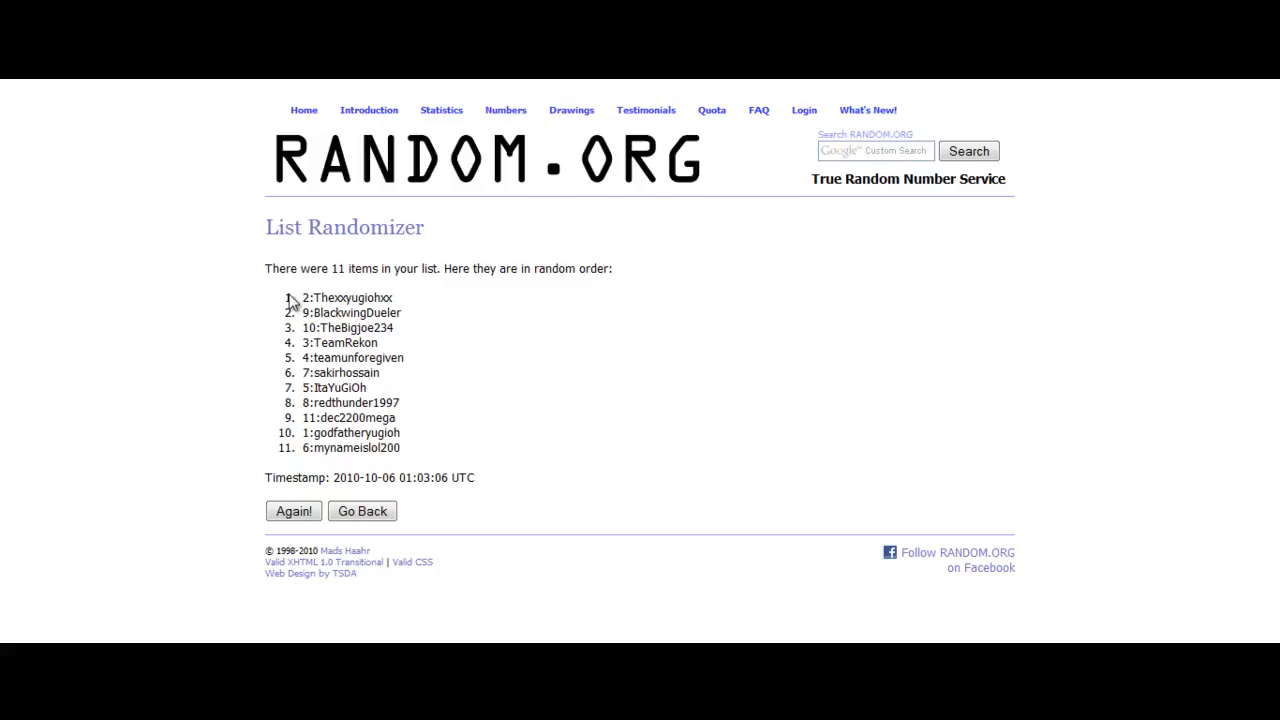
mouse_move(412, 340)
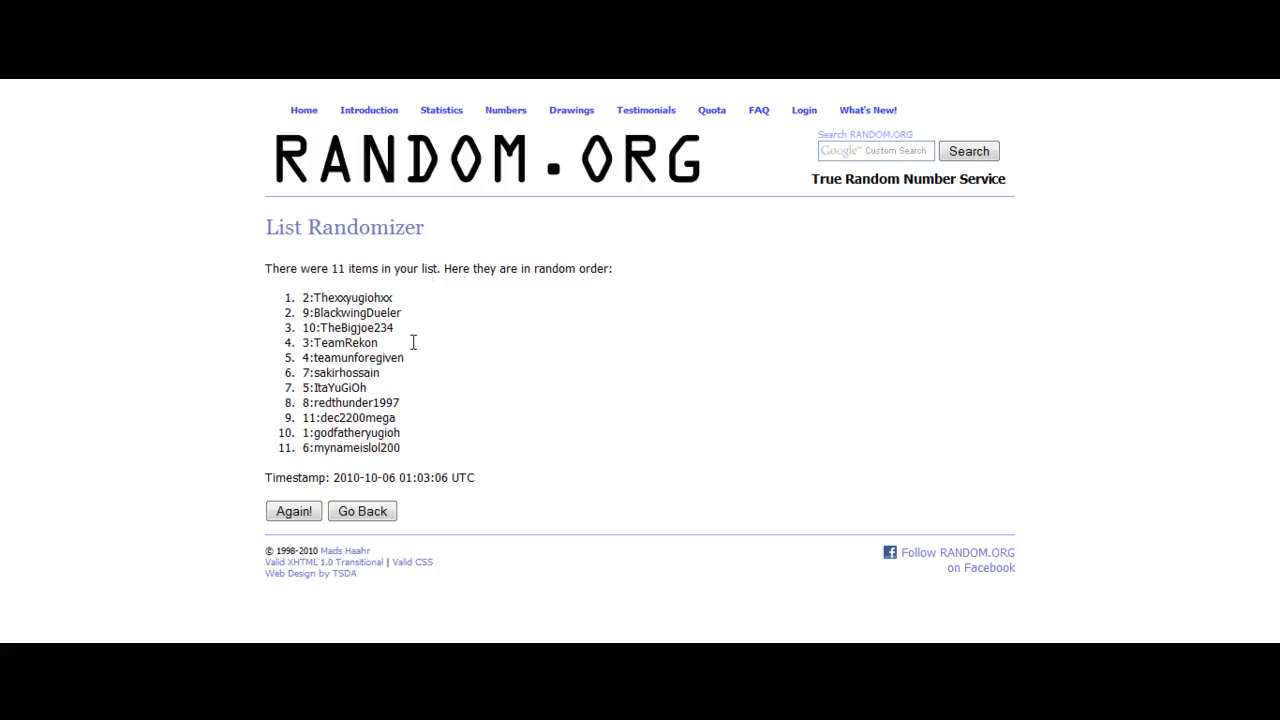
mouse_move(410, 302)
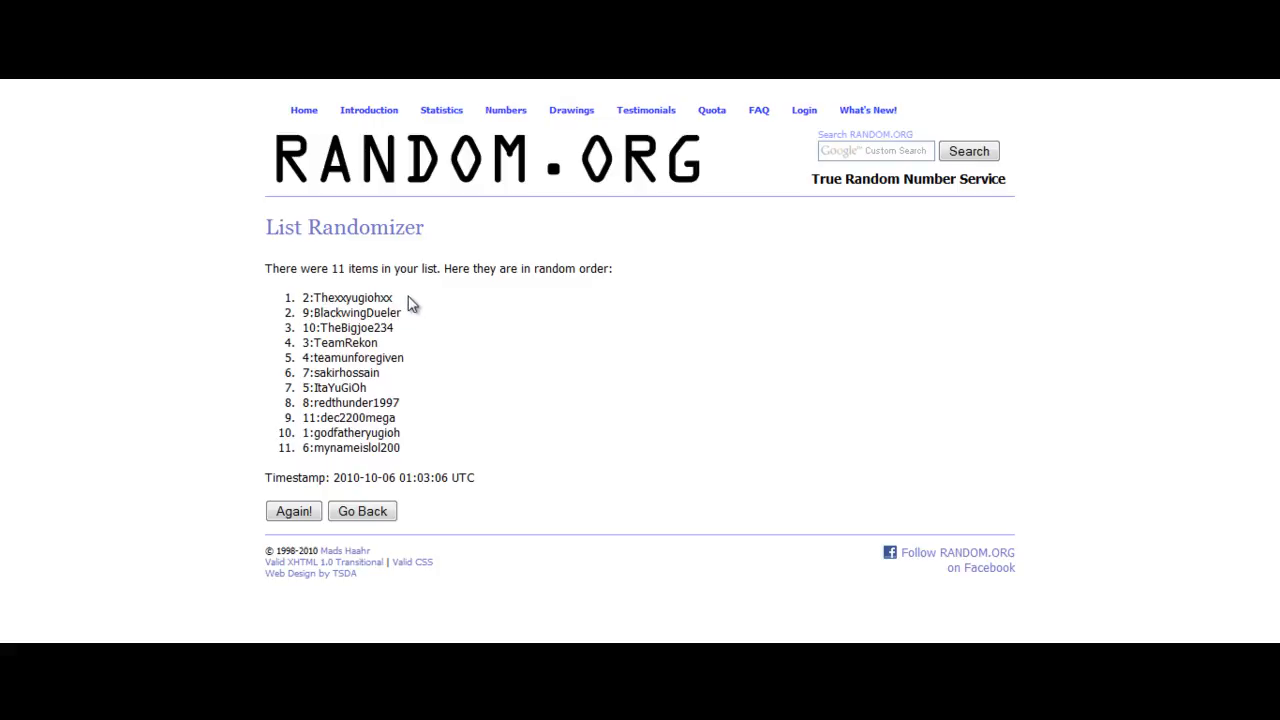
left_click_drag(330, 312, 400, 312)
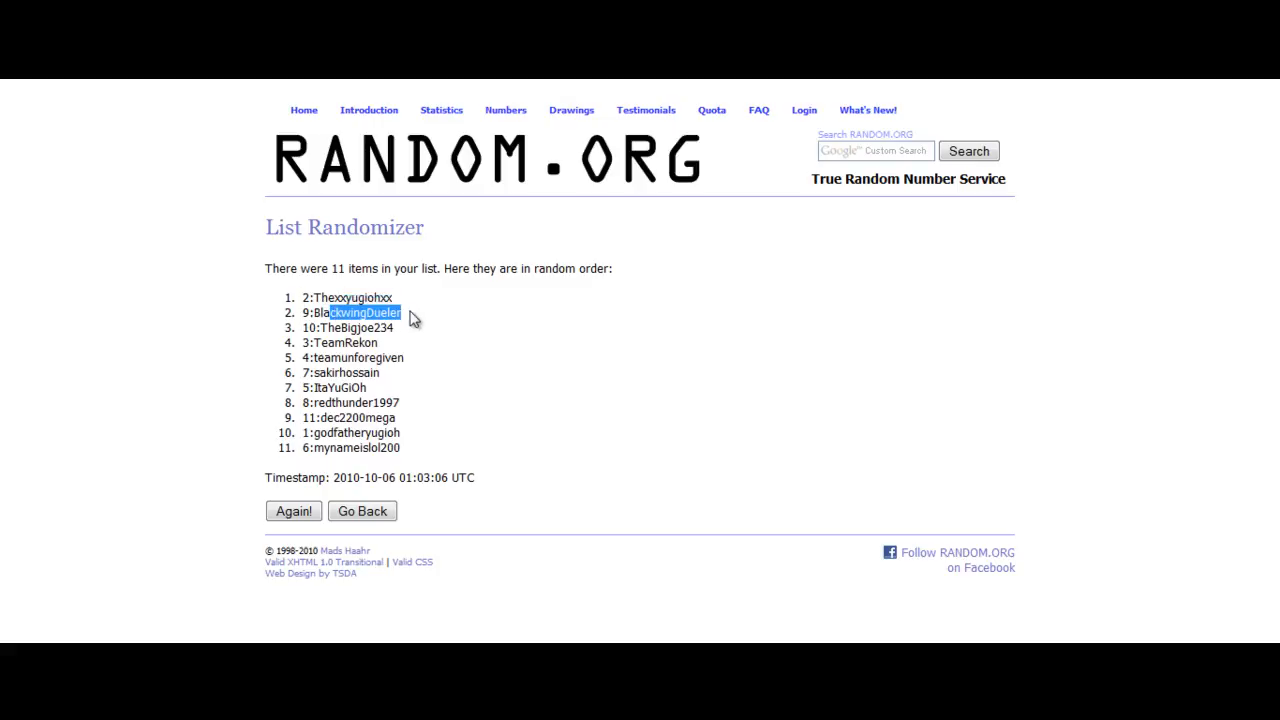
double_click(352, 328)
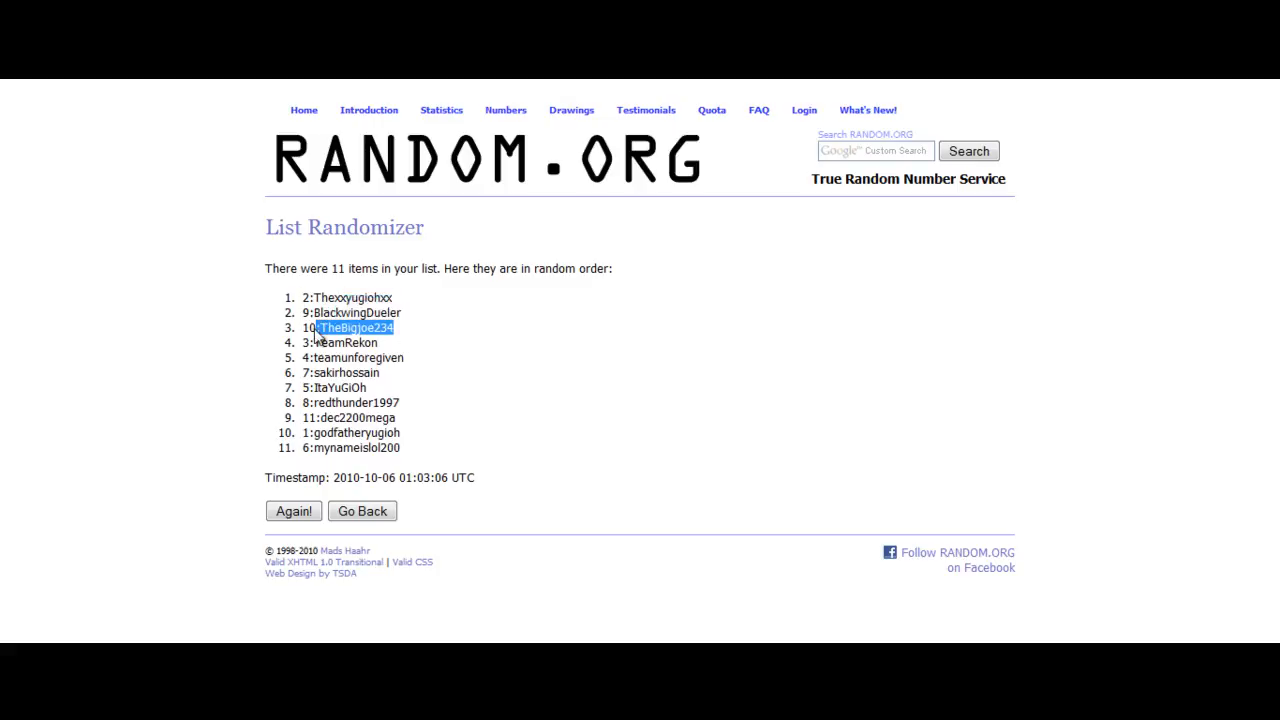